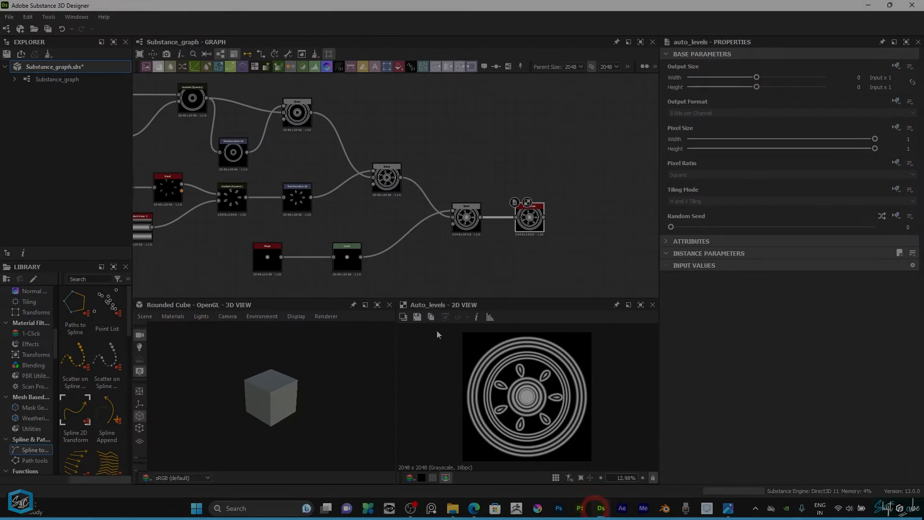
{"action": "mouse_move", "coordinate": [489, 262]}
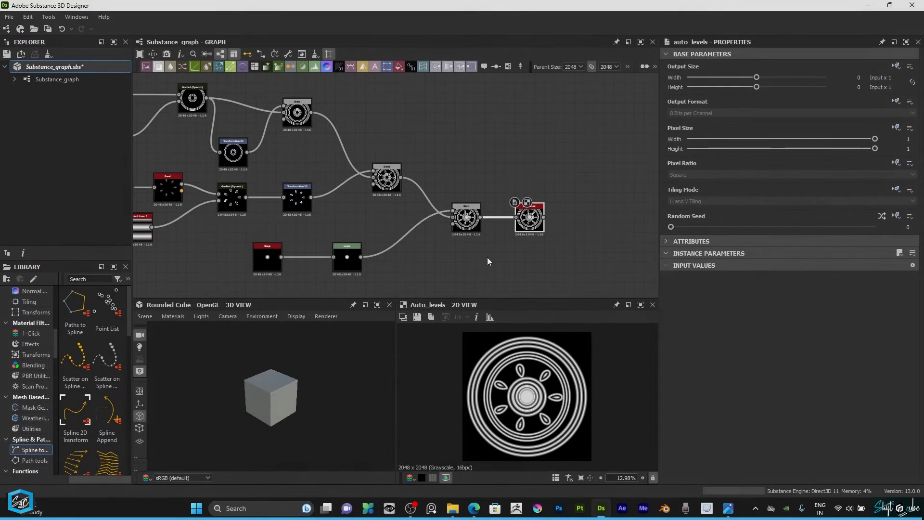
{"action": "mouse_move", "coordinate": [544, 266]}
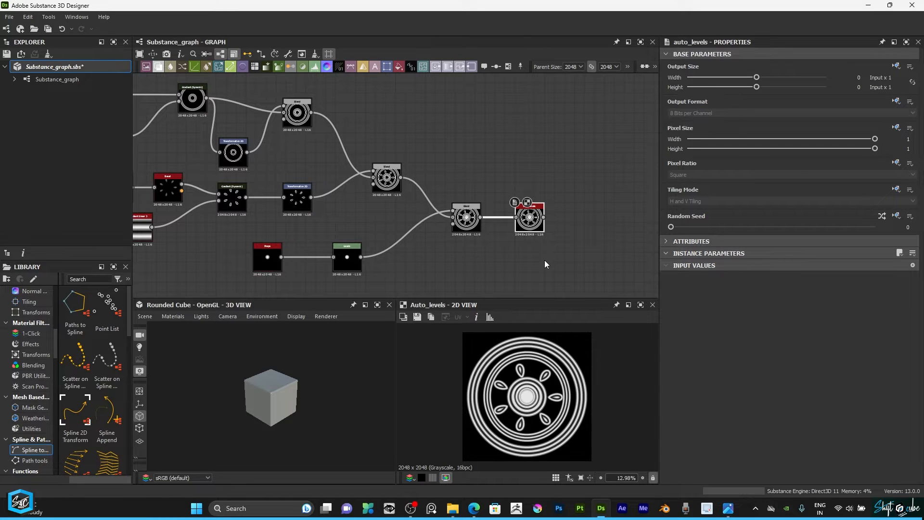
Step: Zoom in on the final Auto Levels node of the wheel pattern graph
{"action": "scroll", "scroll_direction": "up", "scroll_amount": 3}
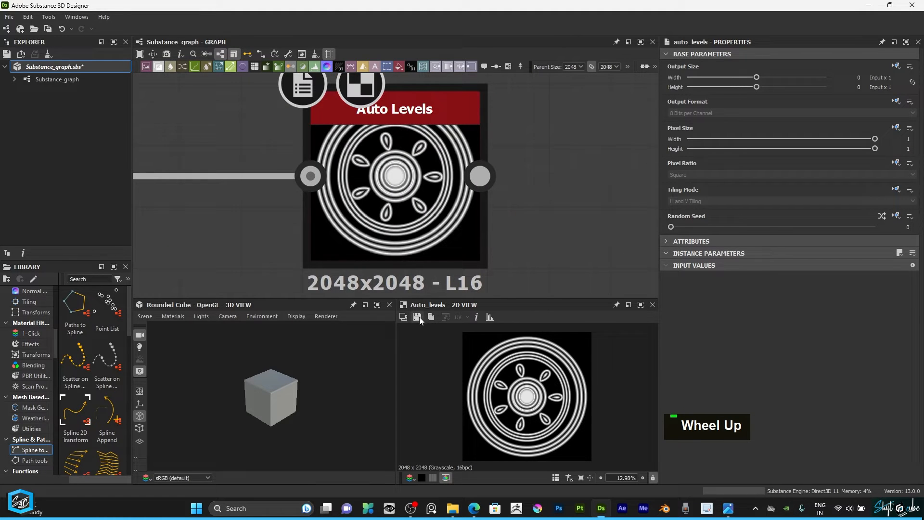
Step: Save the Auto Levels wheel preview as out1.png in Project8, then open File Explorer
{"action": "left_click", "coordinate": [417, 316]}
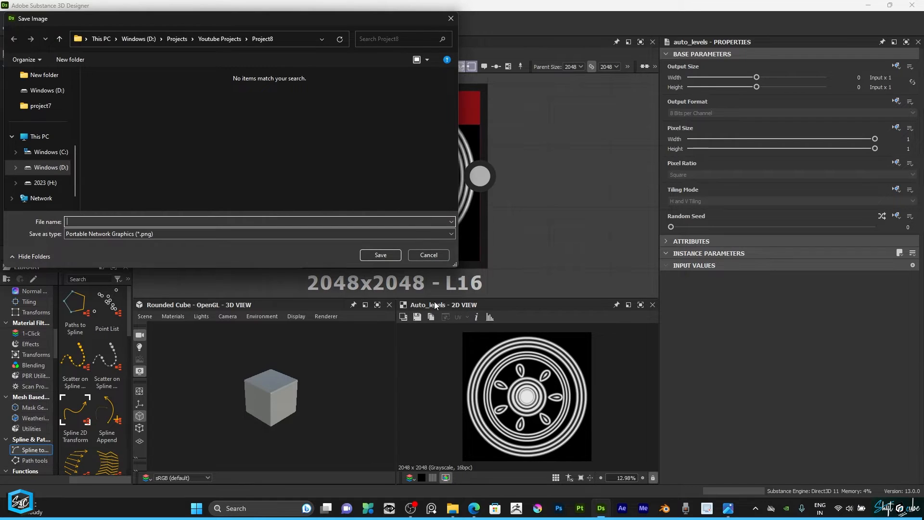
{"action": "left_click", "coordinate": [428, 254]}
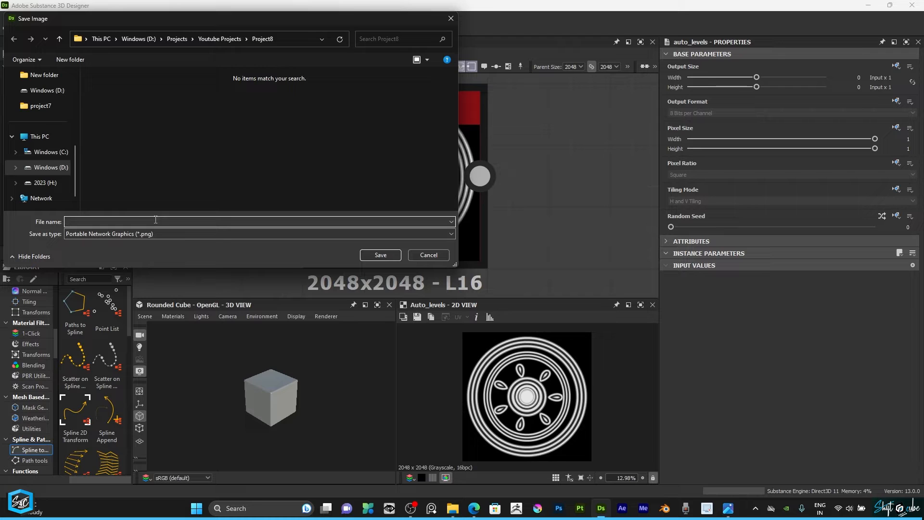
{"action": "type", "text": "ou"}
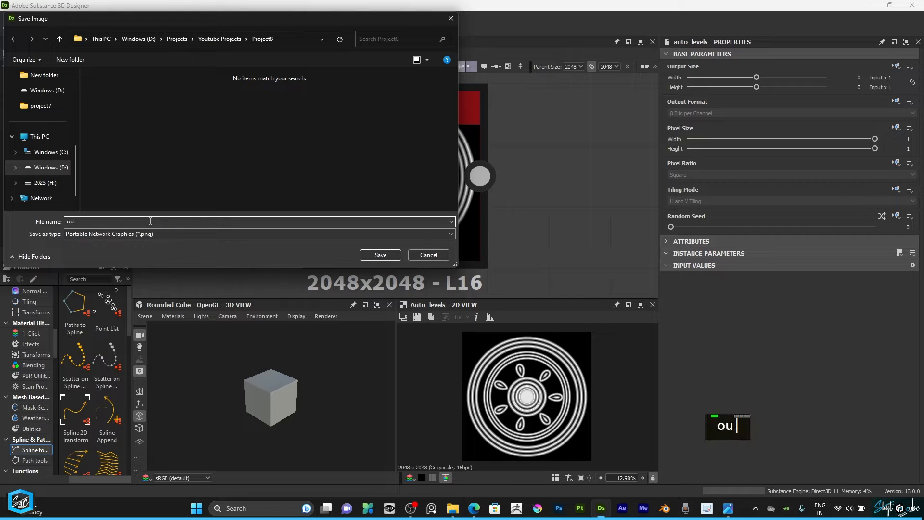
{"action": "key", "text": "Enter"}
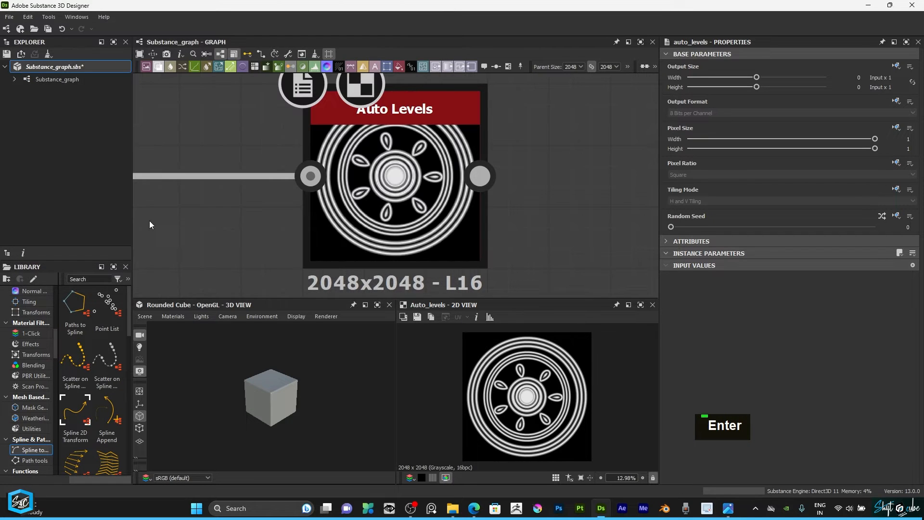
{"action": "left_click", "coordinate": [453, 508]}
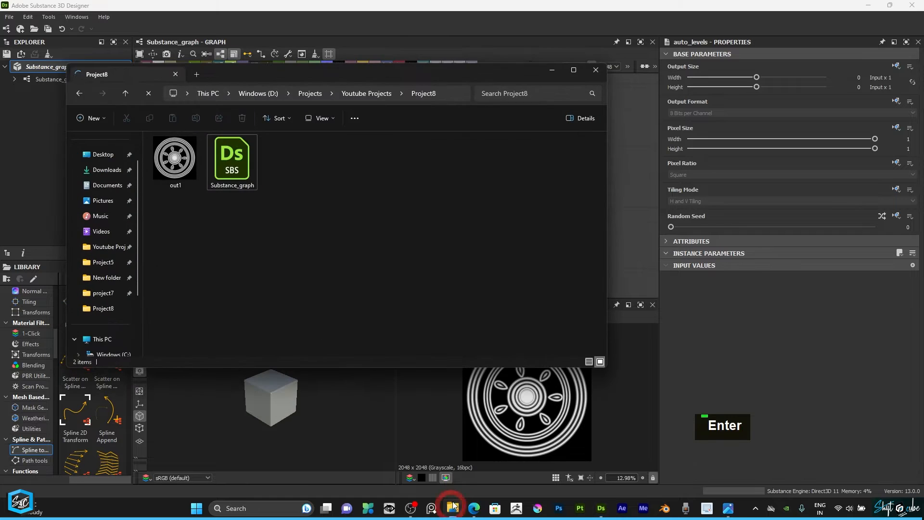
Step: Open out1 in the image viewer, zoom to inspect the wheel, then close it
{"action": "double_click", "coordinate": [174, 157]}
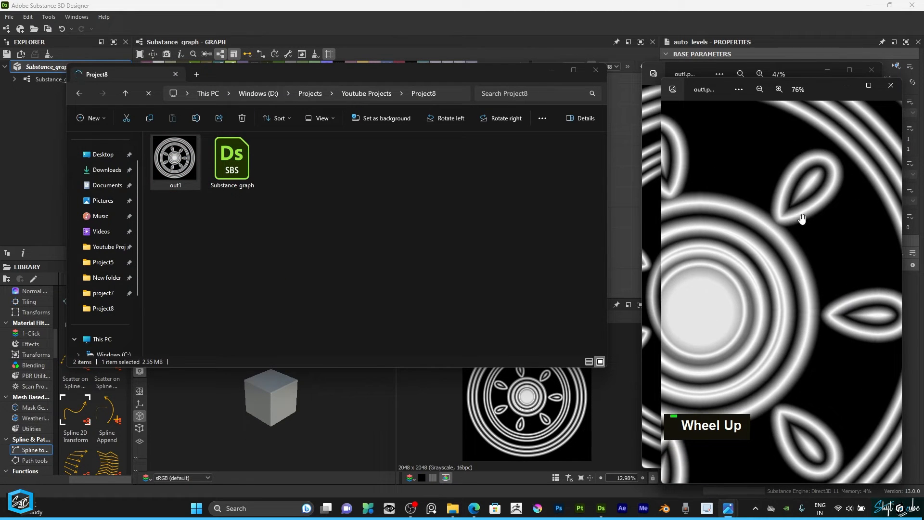
{"action": "scroll", "scroll_direction": "up", "scroll_amount": 3}
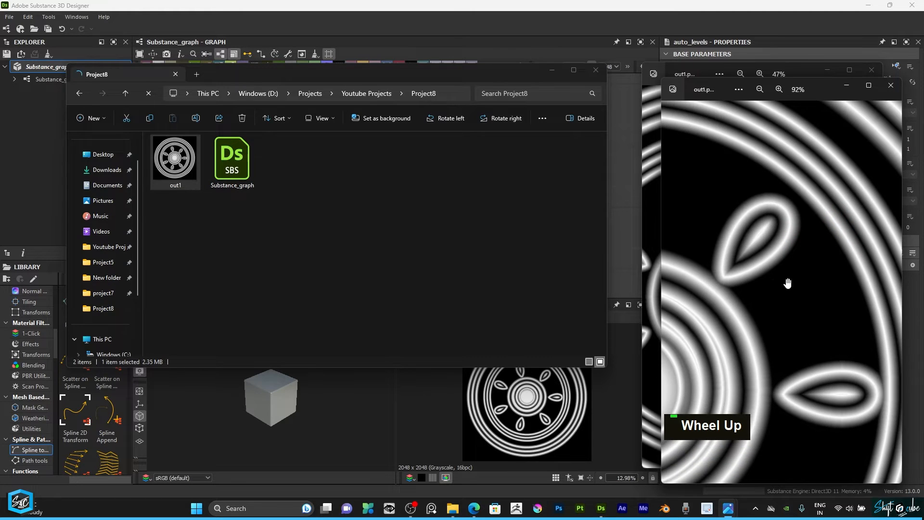
{"action": "scroll", "scroll_direction": "down", "scroll_amount": 3}
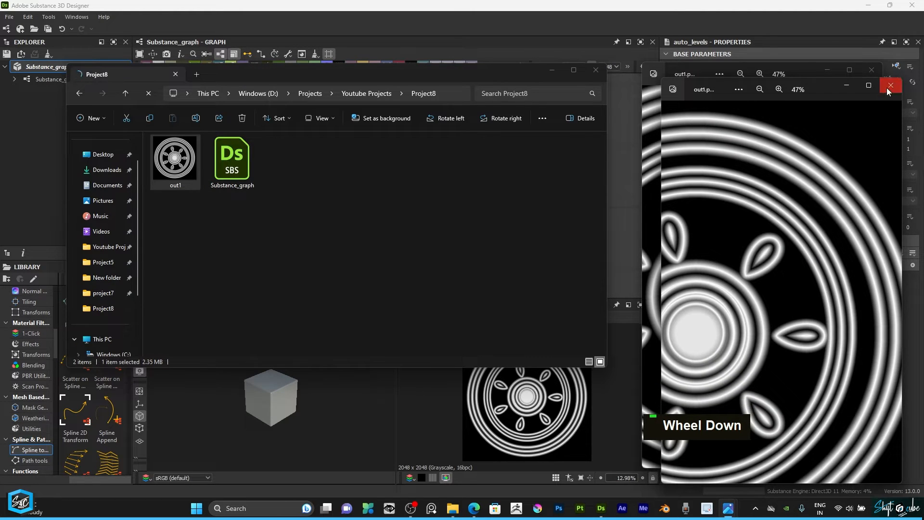
{"action": "left_click", "coordinate": [891, 85]}
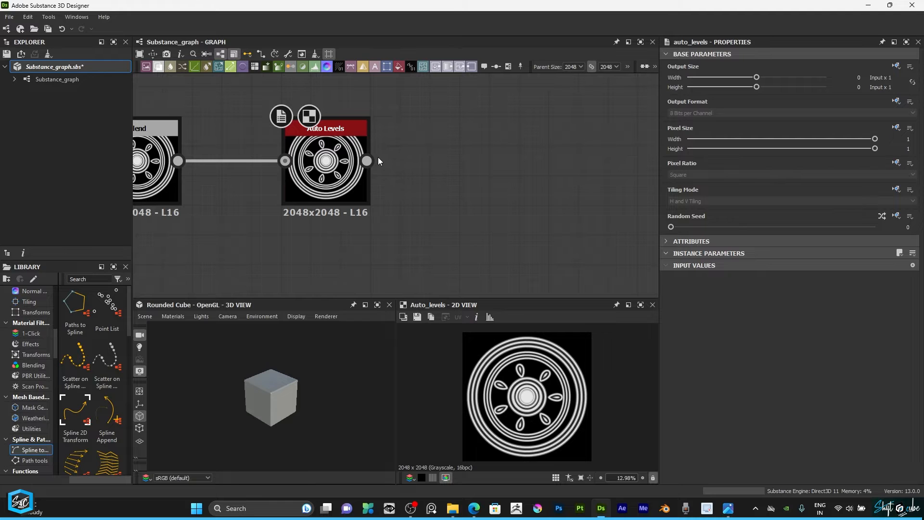
Step: Add an Alpha Merge node taking the Auto Levels wheel into its alpha input
{"action": "scroll", "scroll_direction": "up", "scroll_amount": 3}
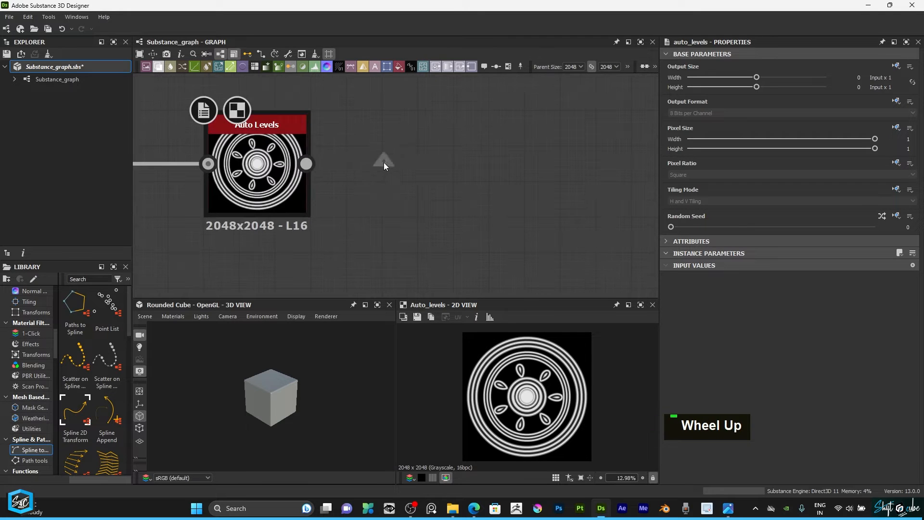
{"action": "mouse_move", "coordinate": [375, 168]}
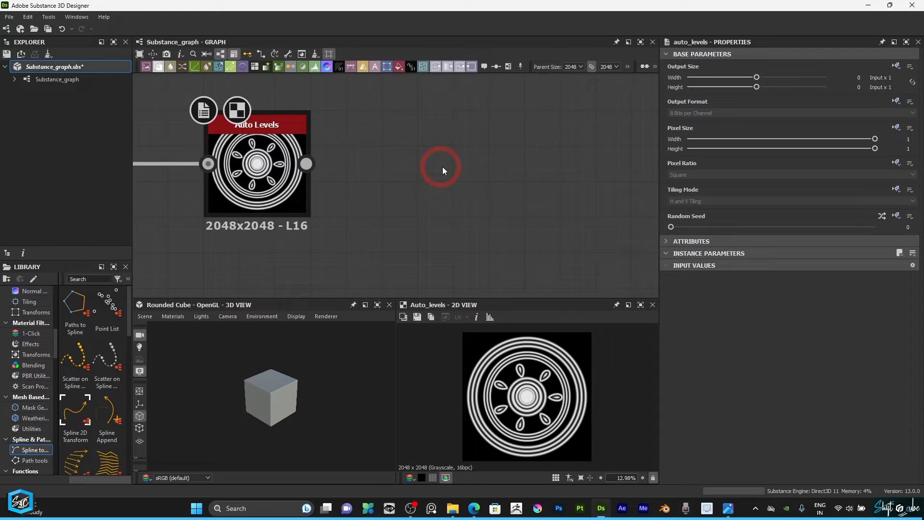
{"action": "key", "text": "Space"}
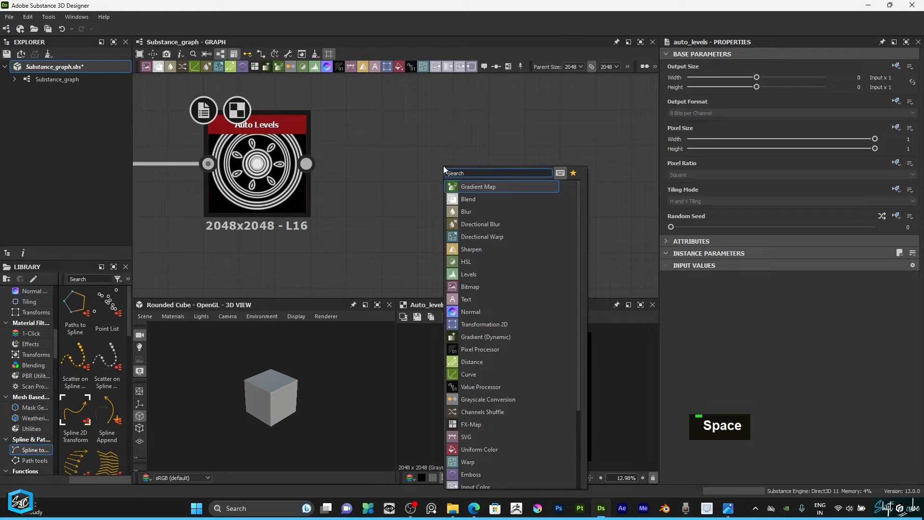
{"action": "type", "text": "alp"}
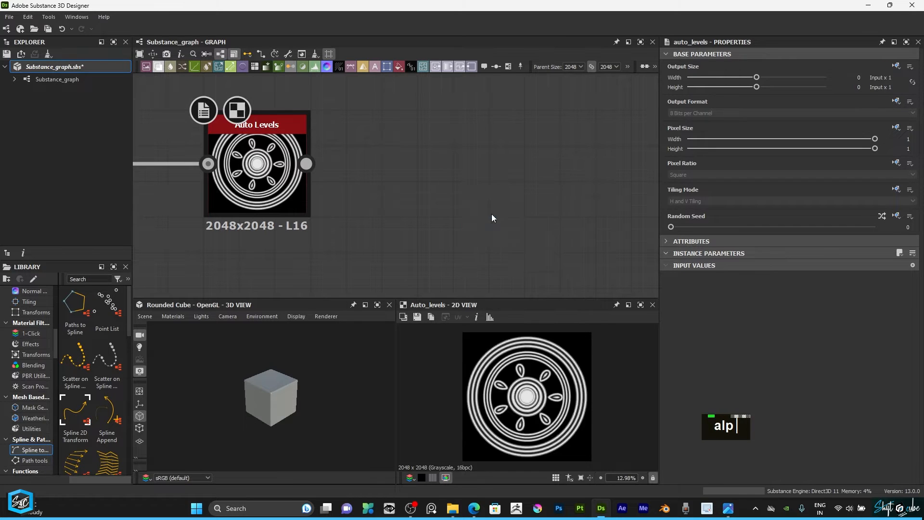
{"action": "scroll", "scroll_direction": "down", "scroll_amount": 3}
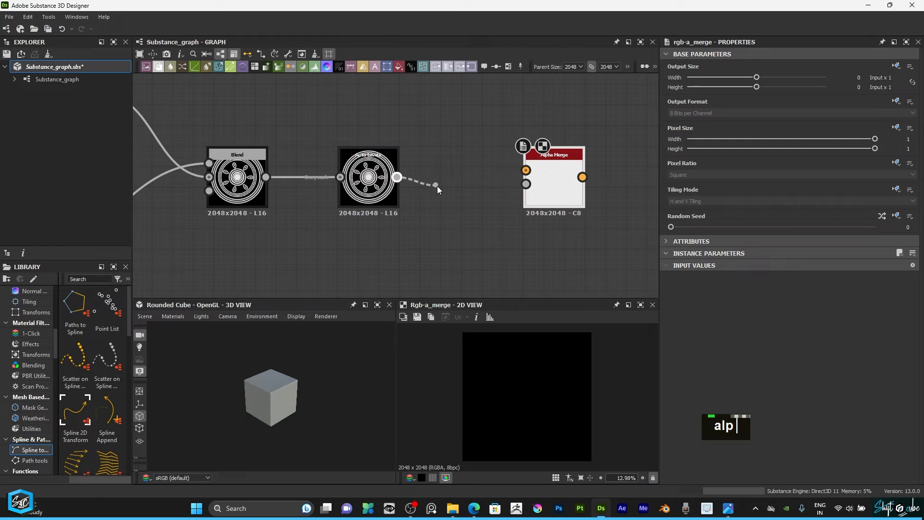
{"action": "scroll", "scroll_direction": "up", "scroll_amount": 3}
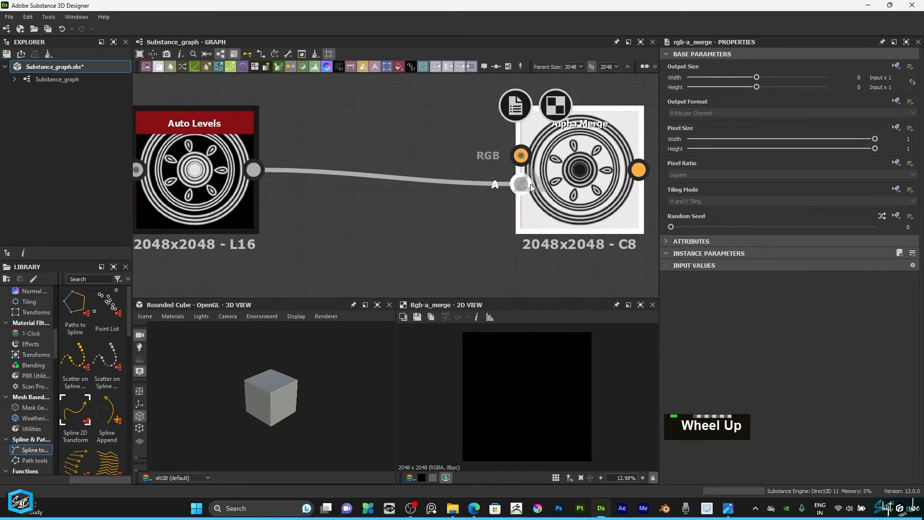
{"action": "scroll", "scroll_direction": "down", "scroll_amount": 3}
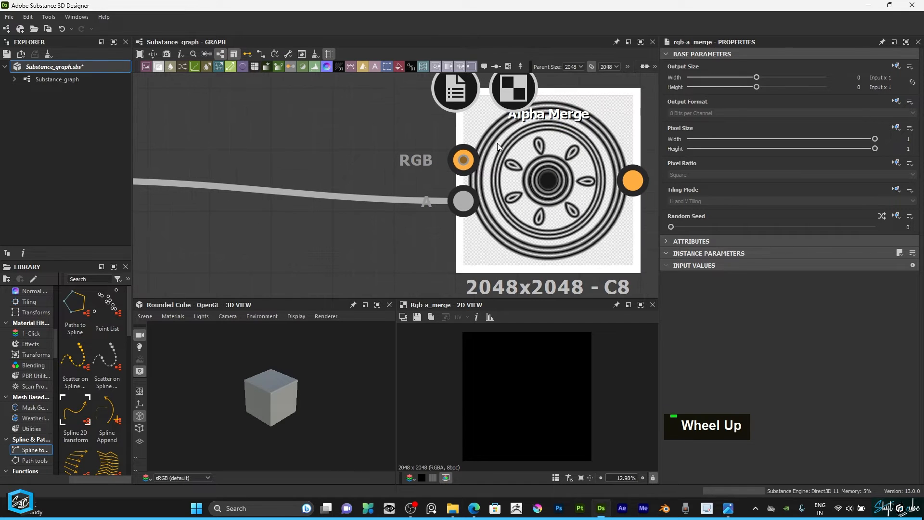
{"action": "scroll", "scroll_direction": "down", "scroll_amount": 3}
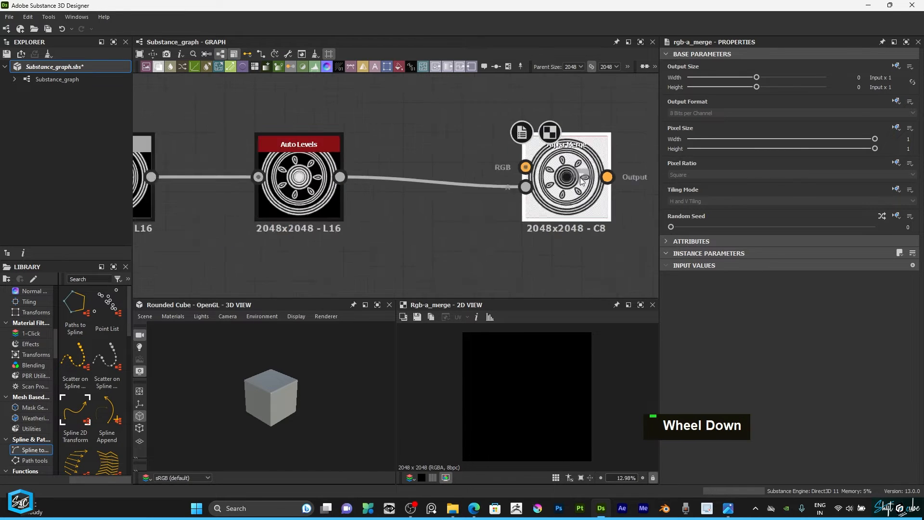
{"action": "scroll", "scroll_direction": "down", "scroll_amount": 3}
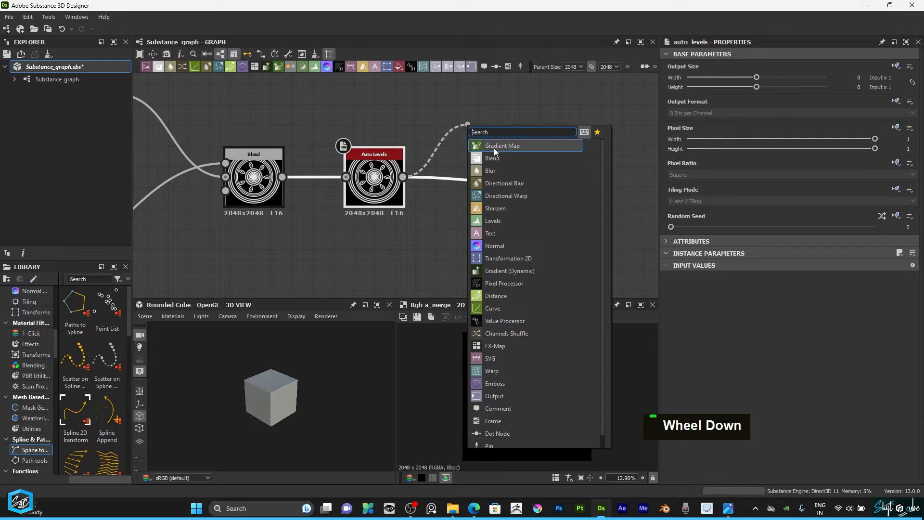
Step: Add a Gradient Map after Auto Levels and wire it into Alpha Merge's RGB input
{"action": "left_click", "coordinate": [502, 145]}
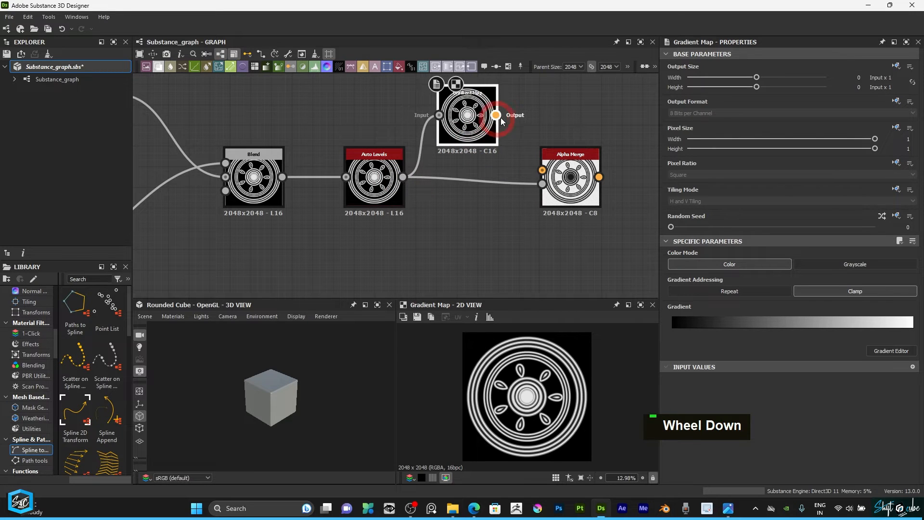
{"action": "left_click_drag", "start_coordinate": [496, 115], "coordinate": [540, 170]}
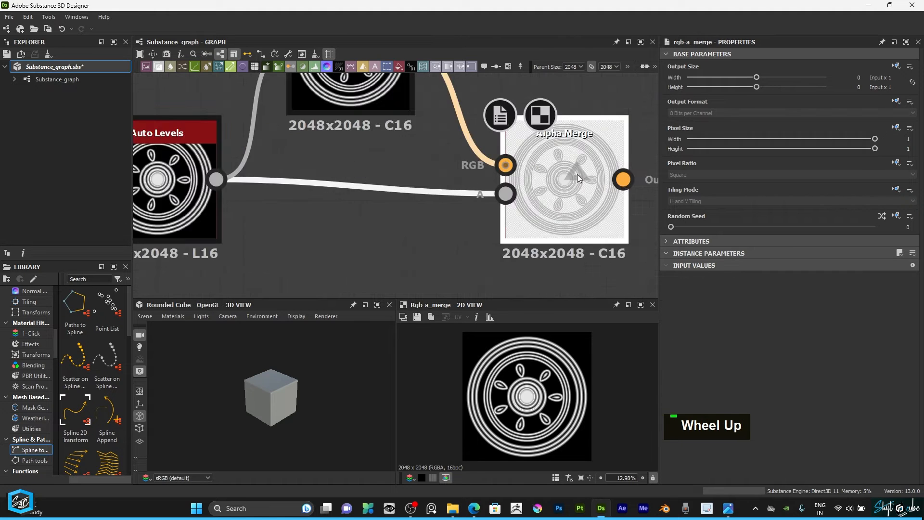
{"action": "scroll", "scroll_direction": "down", "scroll_amount": 3}
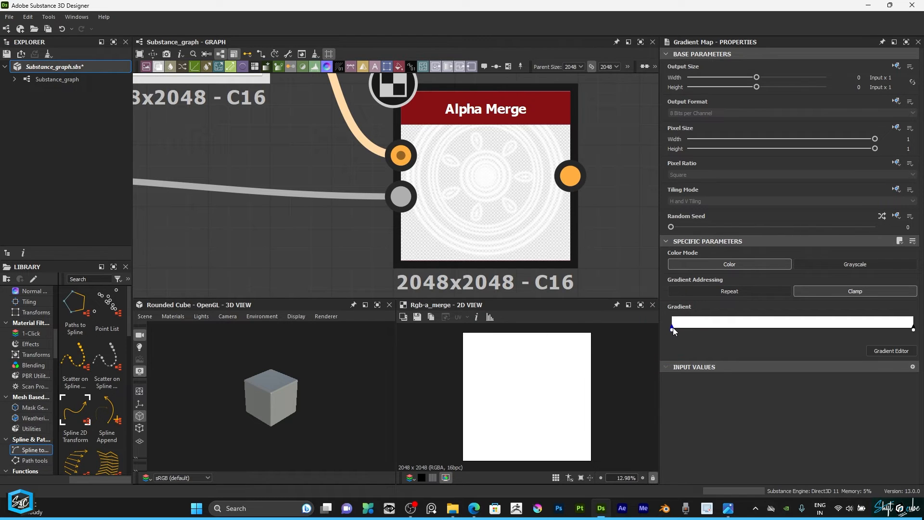
Step: Set the Gradient Map's first key colour to white in the Gradient Editor
{"action": "double_click", "coordinate": [671, 329]}
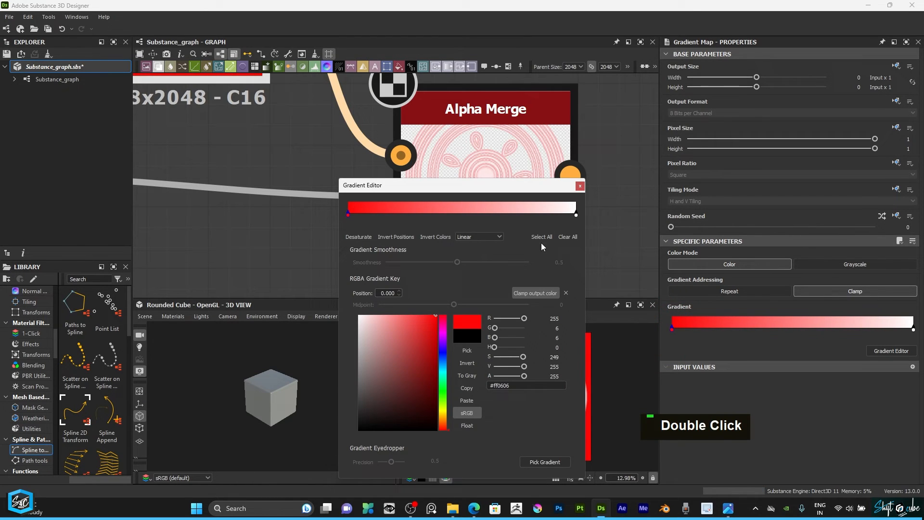
{"action": "left_click", "coordinate": [580, 185]}
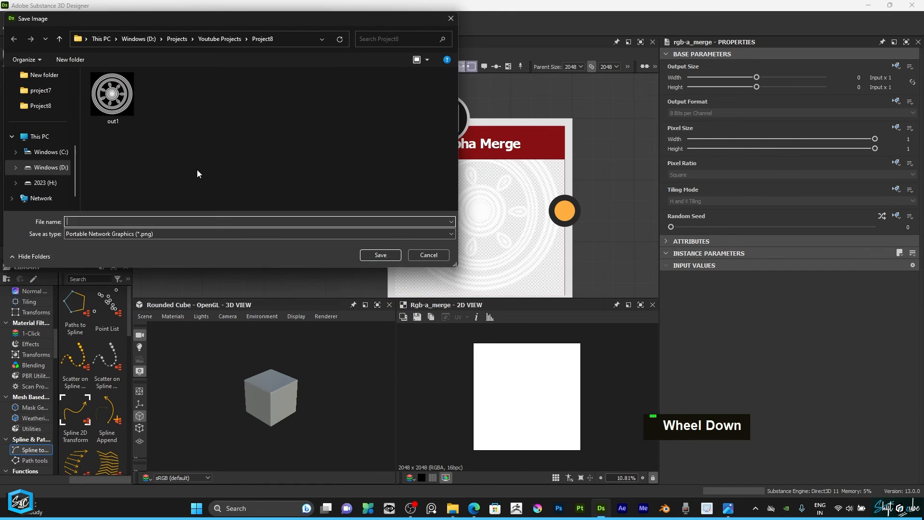
Step: Save the Alpha Merge result as a PNG named out2
{"action": "type", "text": "o"}
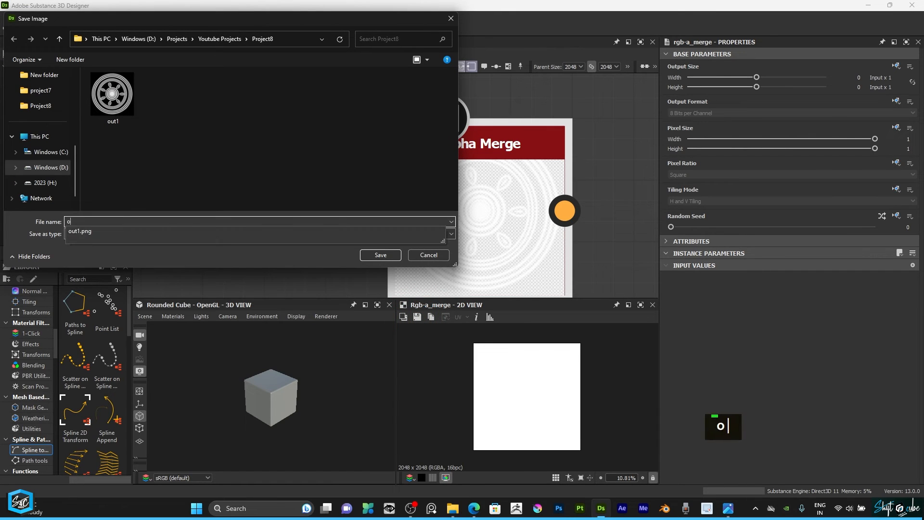
{"action": "type", "text": "ut2"}
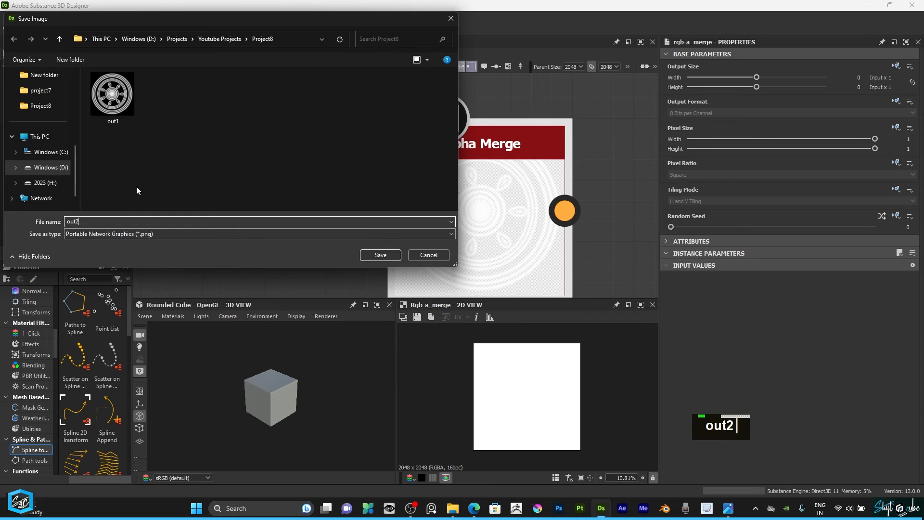
{"action": "key", "text": "Enter"}
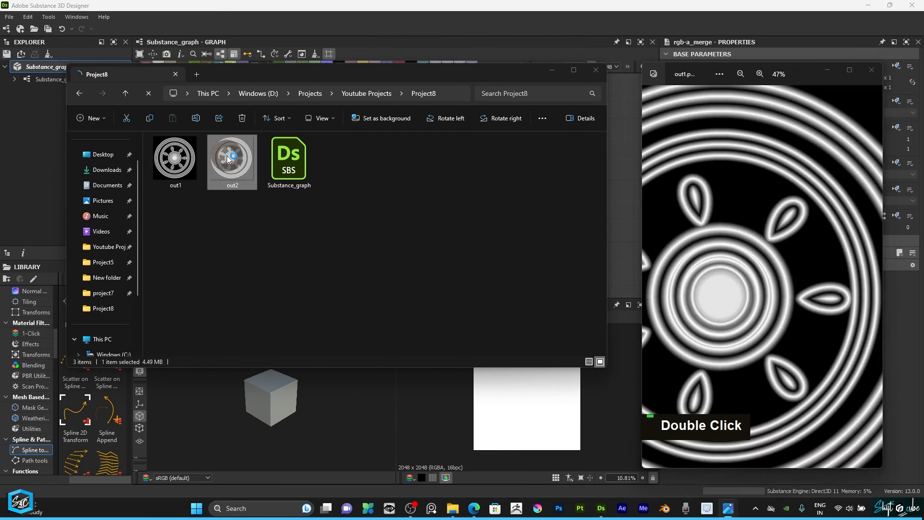
Step: View out2 and out1 from Project8 to compare, then close the folder window
{"action": "double_click", "coordinate": [231, 159]}
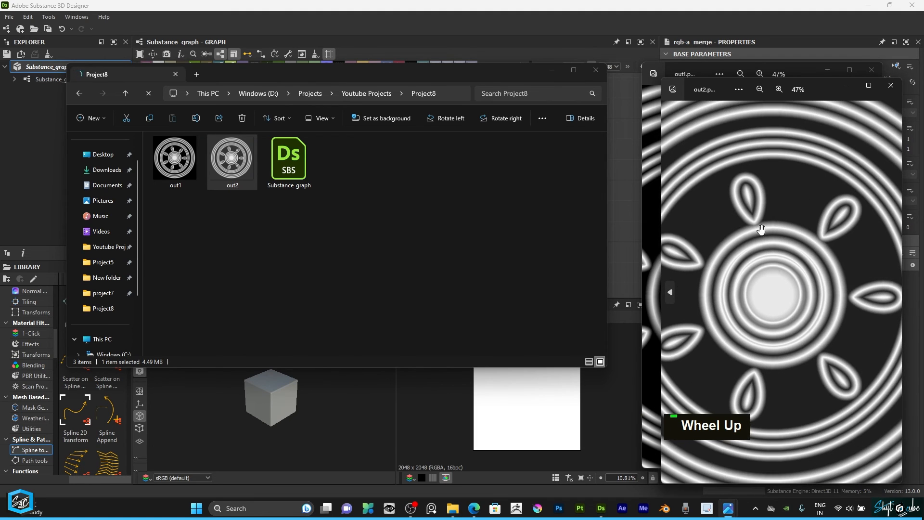
{"action": "scroll", "scroll_direction": "down", "scroll_amount": 3}
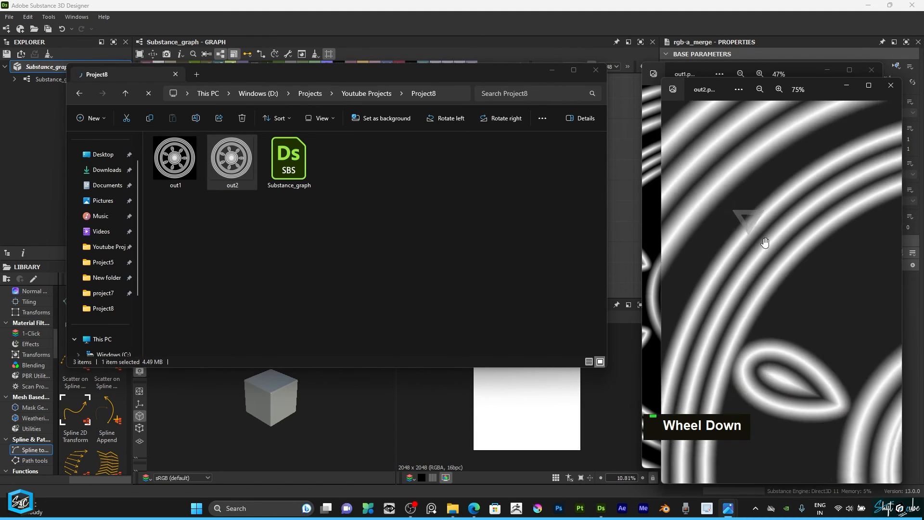
{"action": "double_click", "coordinate": [175, 157]}
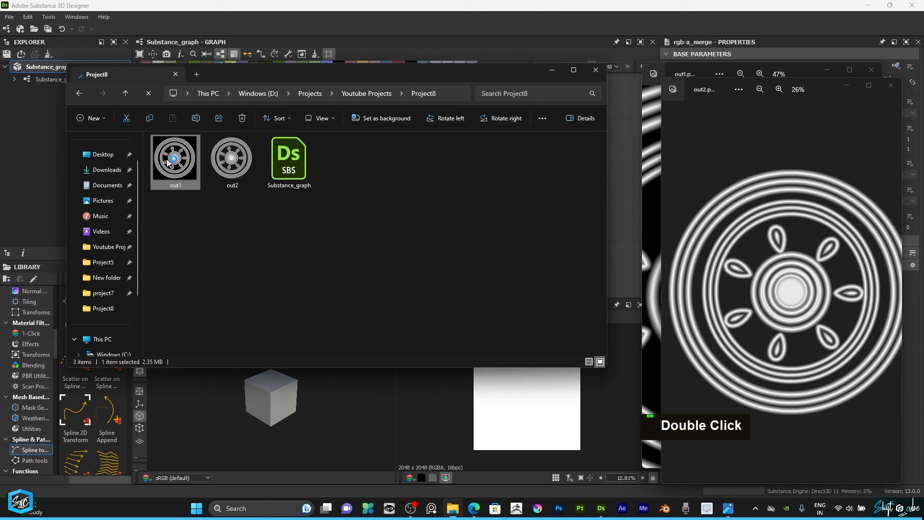
{"action": "double_click", "coordinate": [232, 161]}
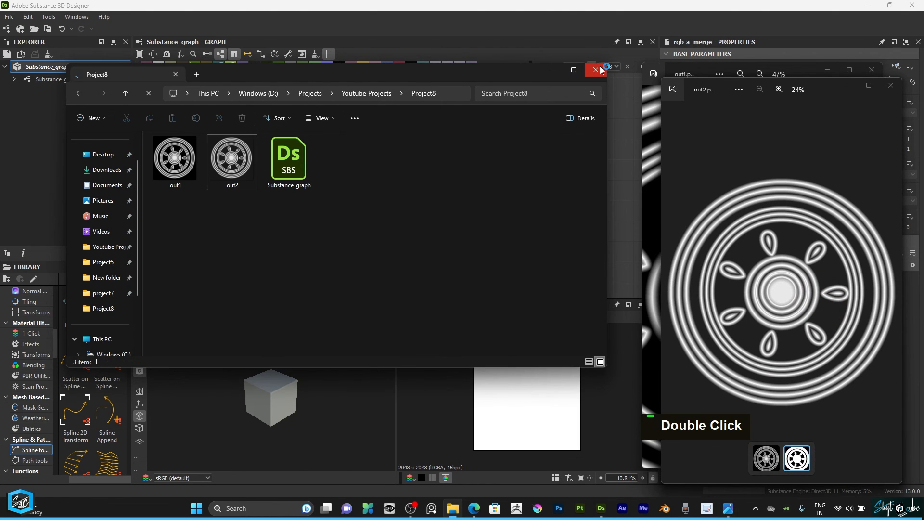
{"action": "left_click", "coordinate": [595, 70]}
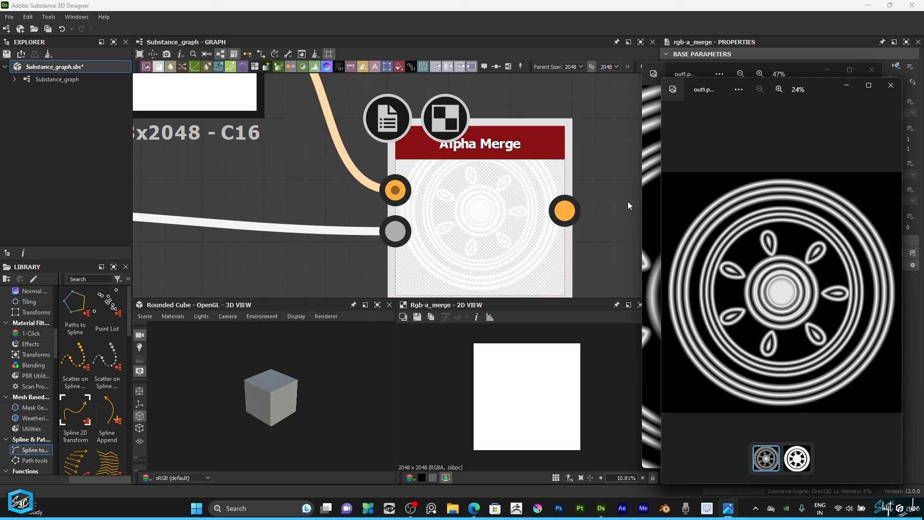
{"action": "mouse_move", "coordinate": [609, 190]}
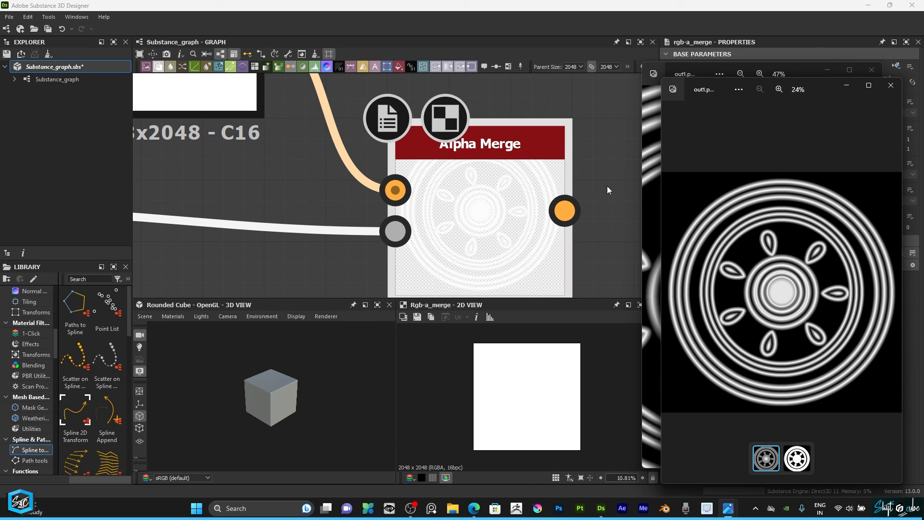